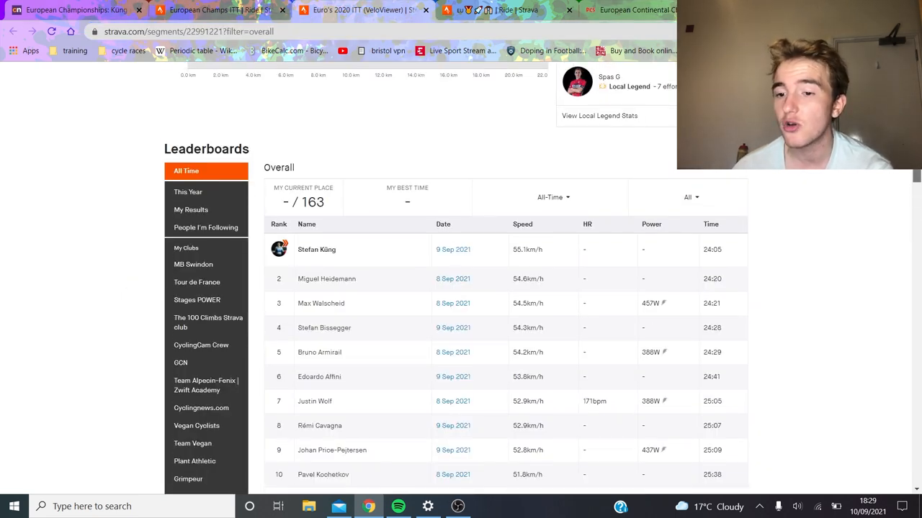
mouse_move(496, 337)
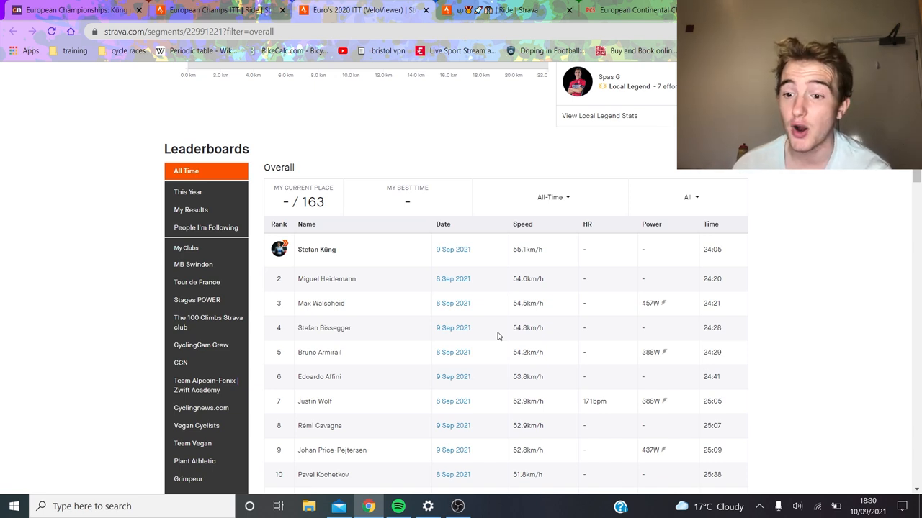
mouse_move(435, 229)
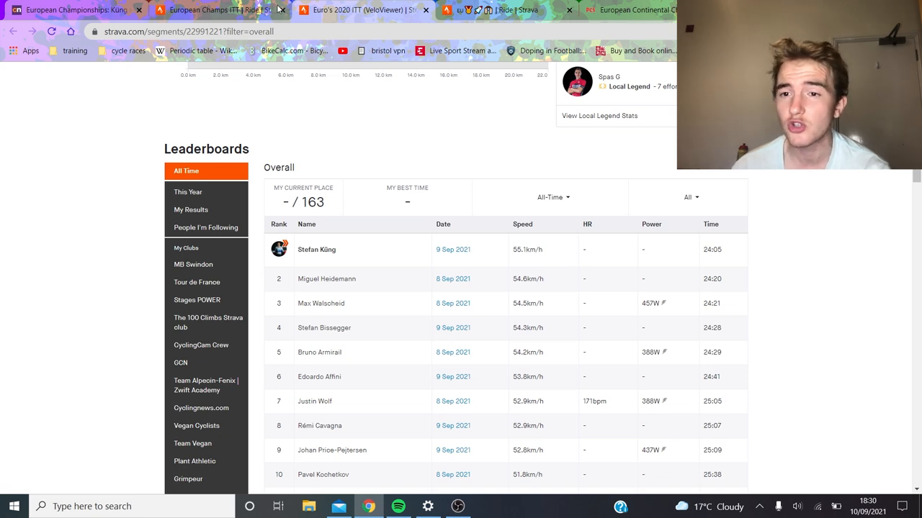
mouse_move(502, 350)
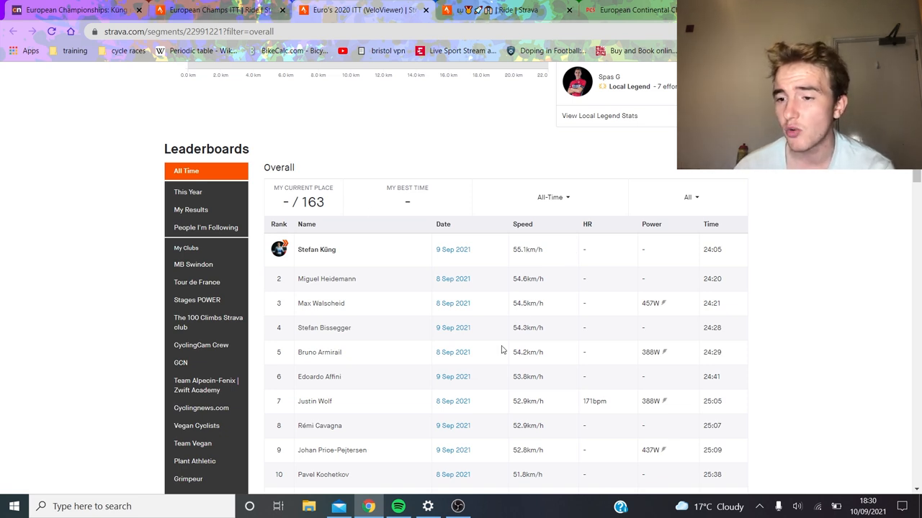
mouse_move(484, 311)
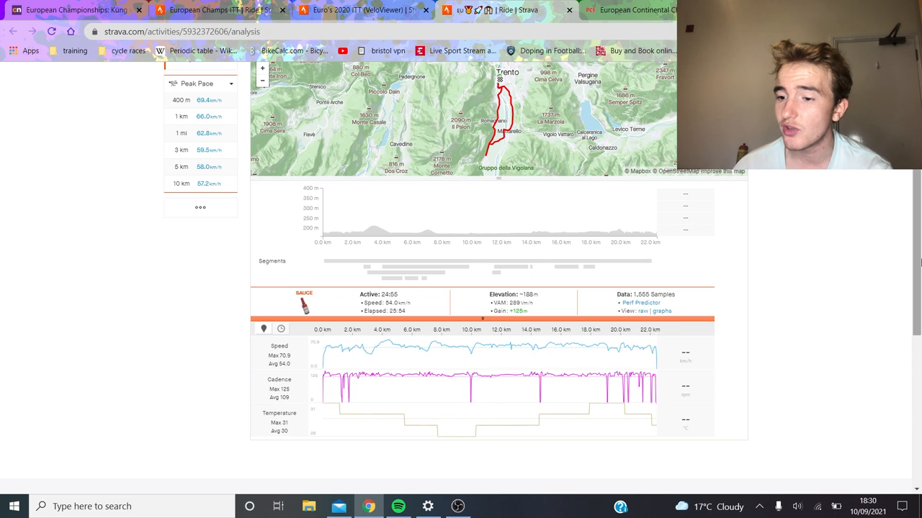
scroll(down, 3)
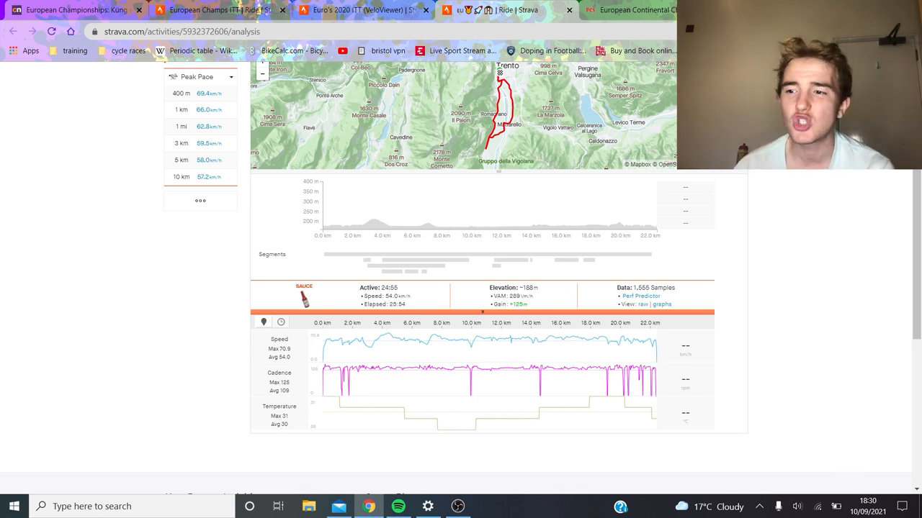
mouse_move(488, 199)
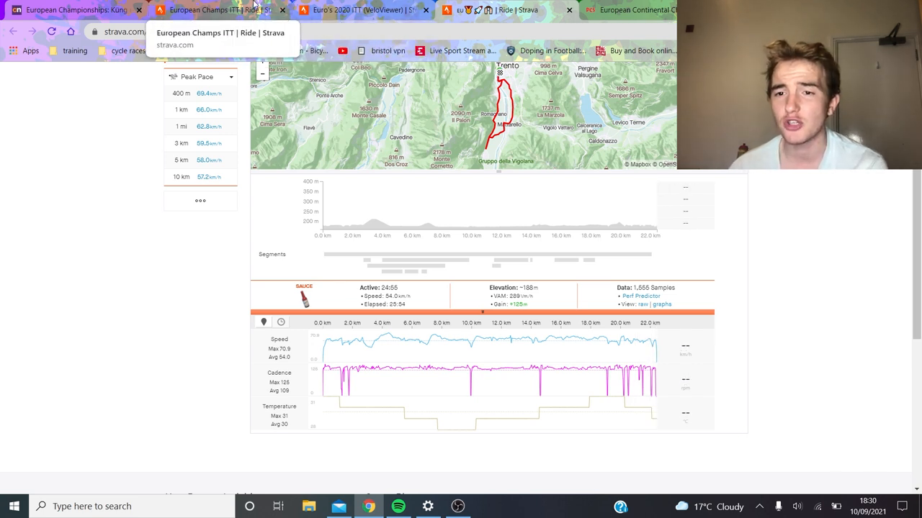
View Max Walscheid's European Champs ITT ride overview: 22.30 km, 25:14 moving time, 472 W.
click(216, 10)
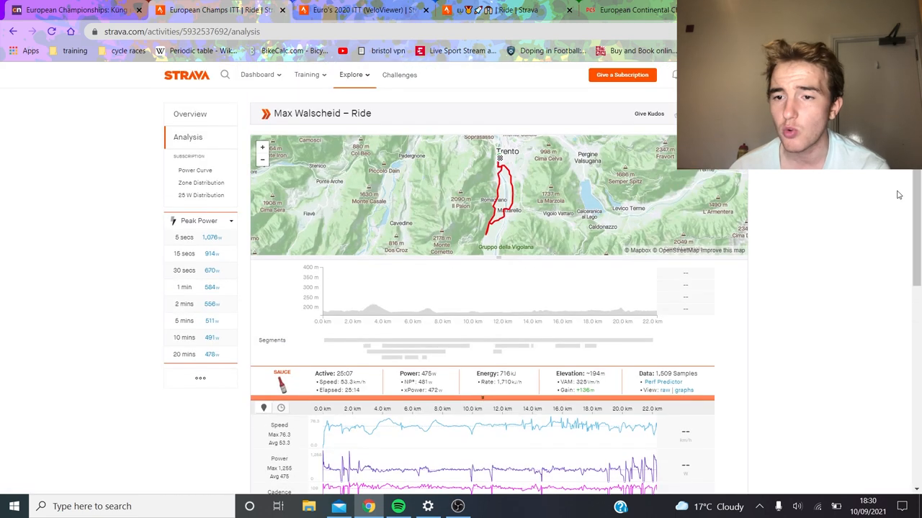
click(190, 114)
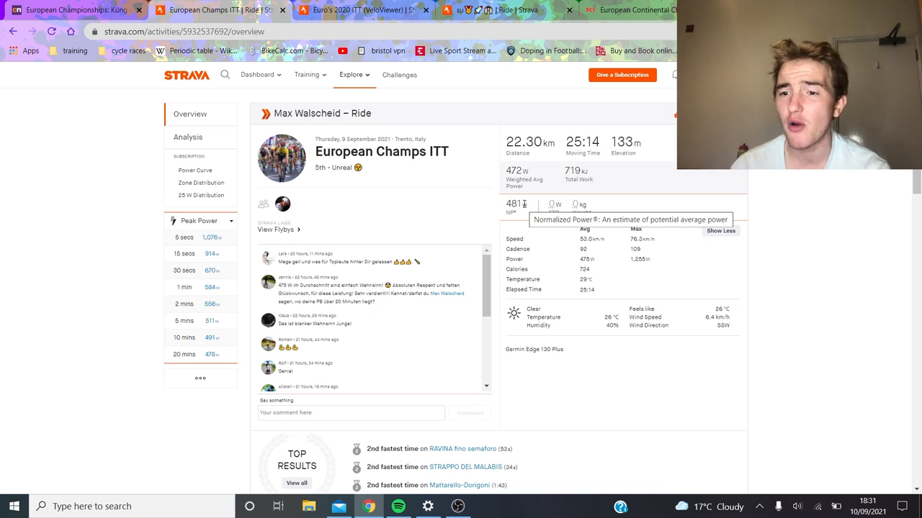
mouse_move(524, 205)
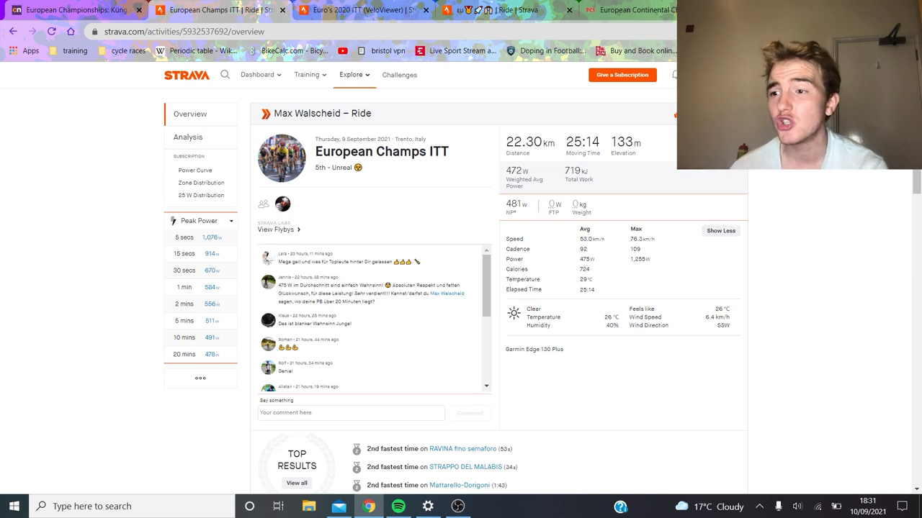
From the European Championships ITT results on ProCyclingStats, bring up Stefan Küng's rider profile.
click(216, 10)
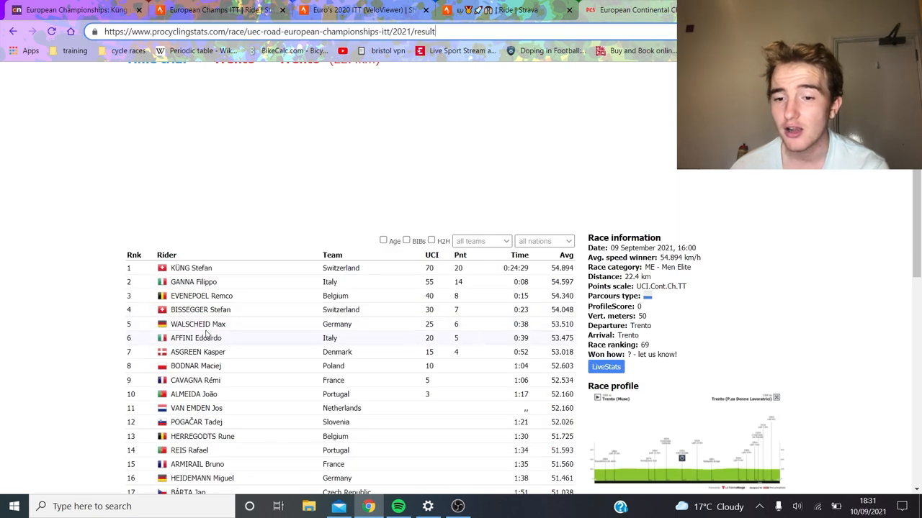
click(199, 324)
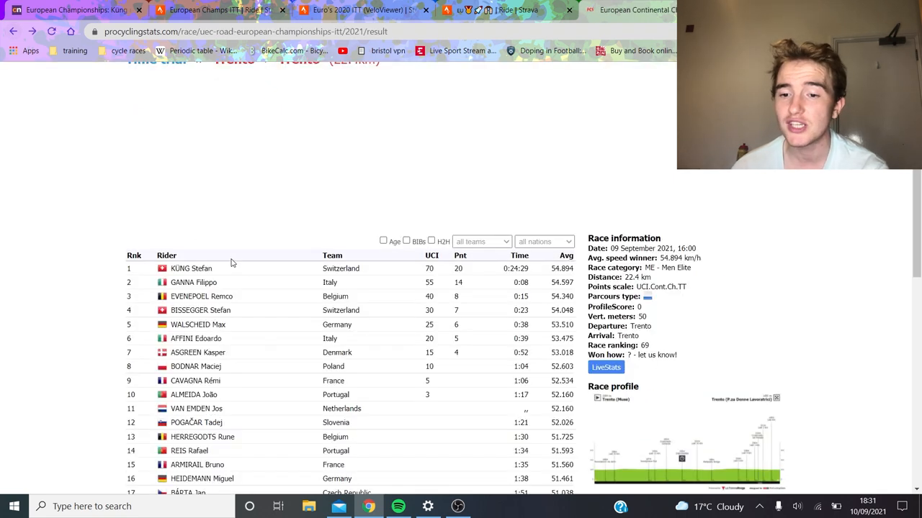
click(191, 269)
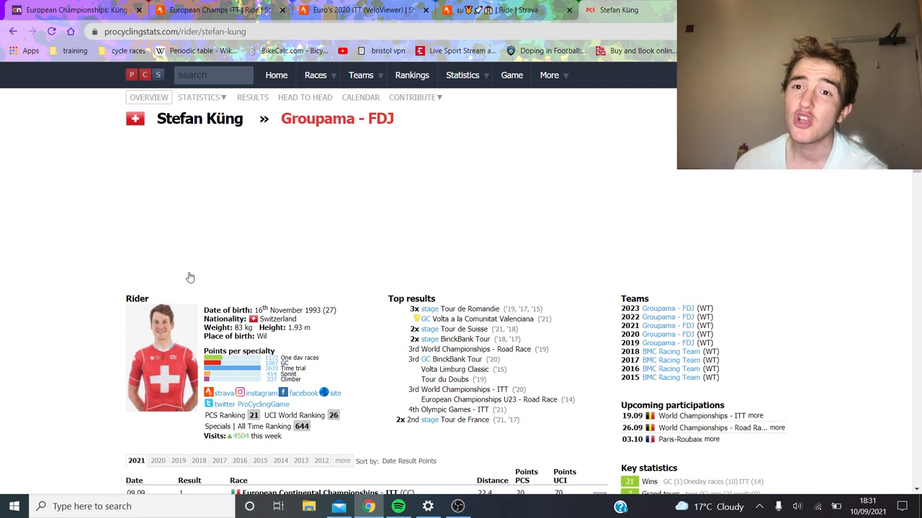
mouse_move(216, 9)
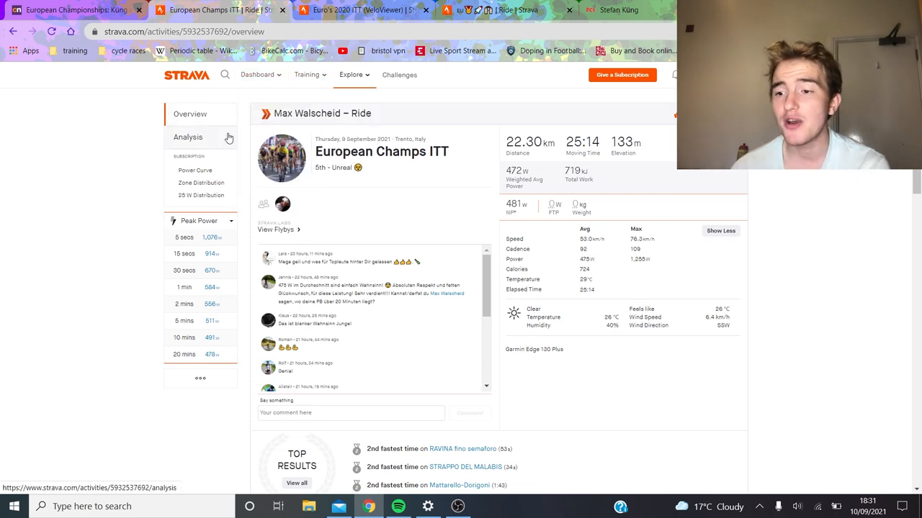
Review Walscheid's detailed Strava ride analysis by segment, then return to the Cyclingnews ITT report.
click(188, 136)
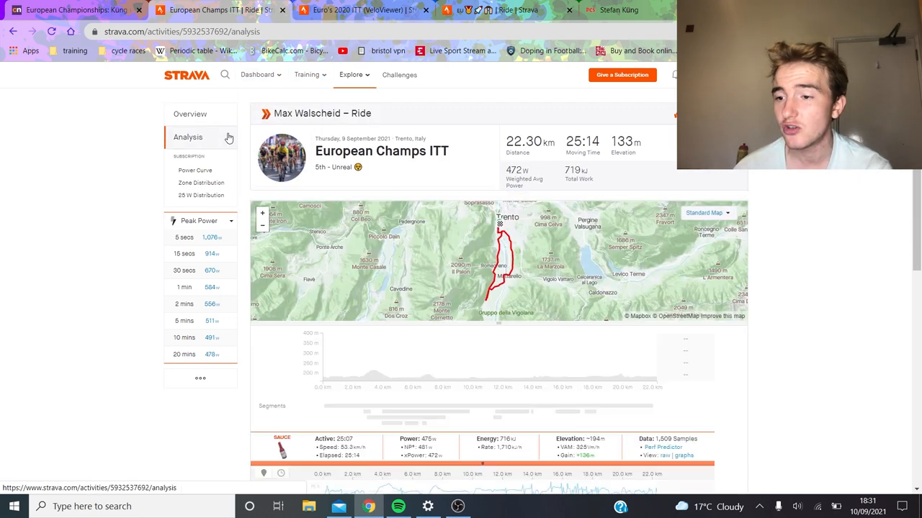
scroll(down, 3)
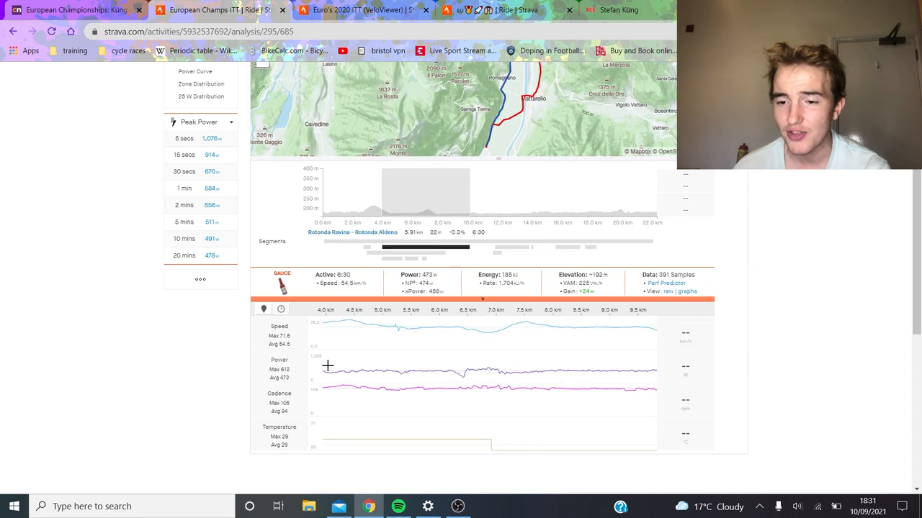
mouse_move(367, 252)
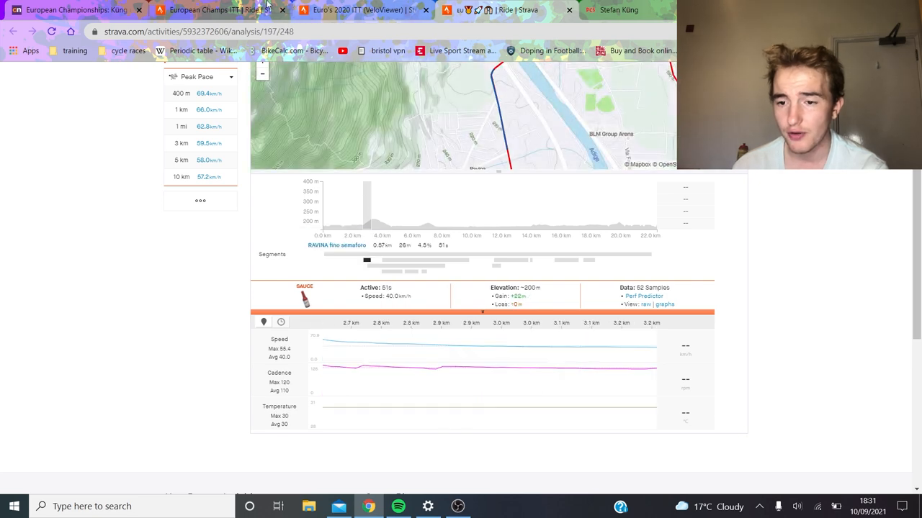
click(216, 9)
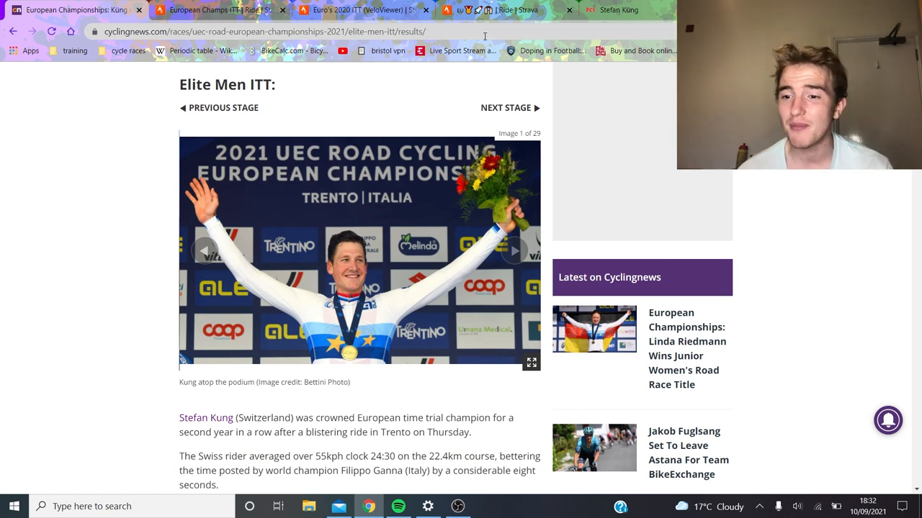
Advance the Elite Men ITT gallery to image 2 of 29, Küng out on course.
click(516, 251)
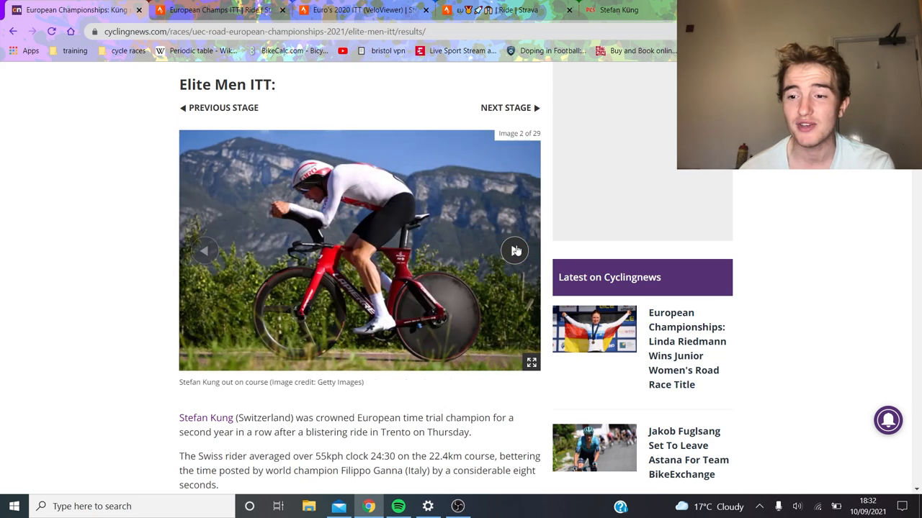
mouse_move(252, 303)
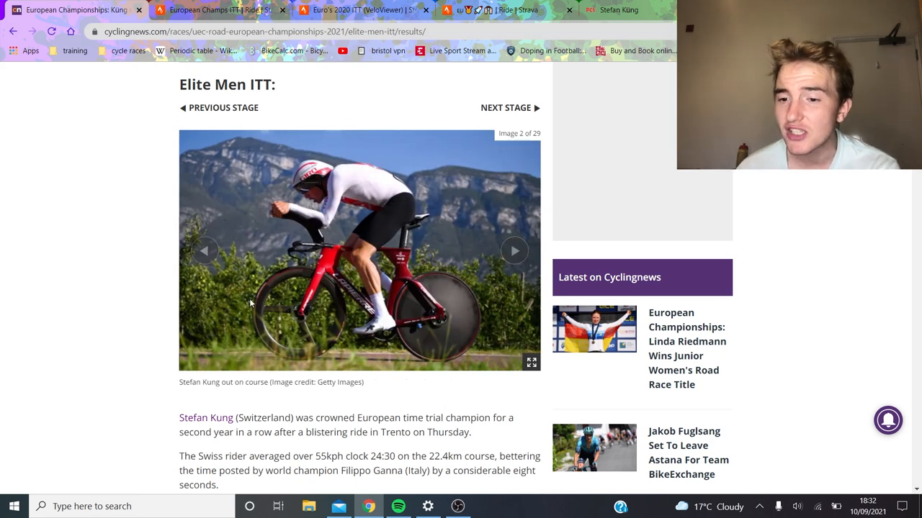
mouse_move(260, 291)
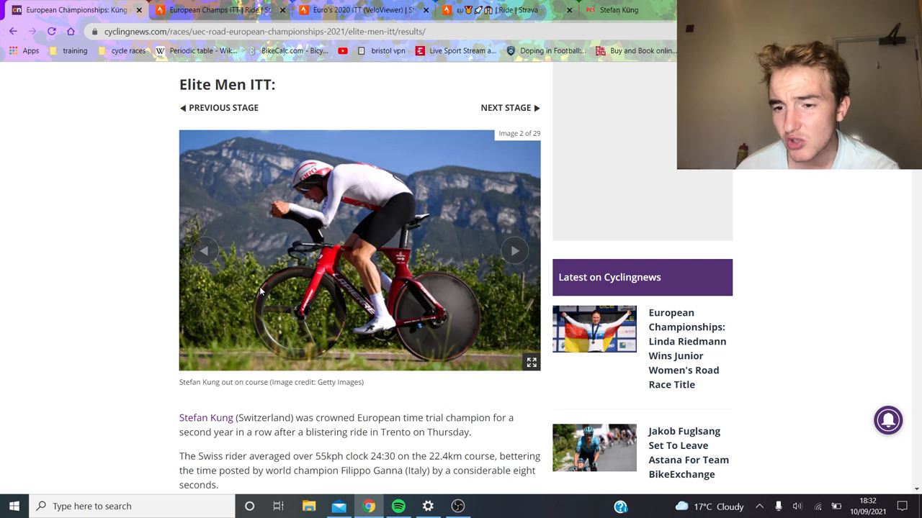
mouse_move(299, 270)
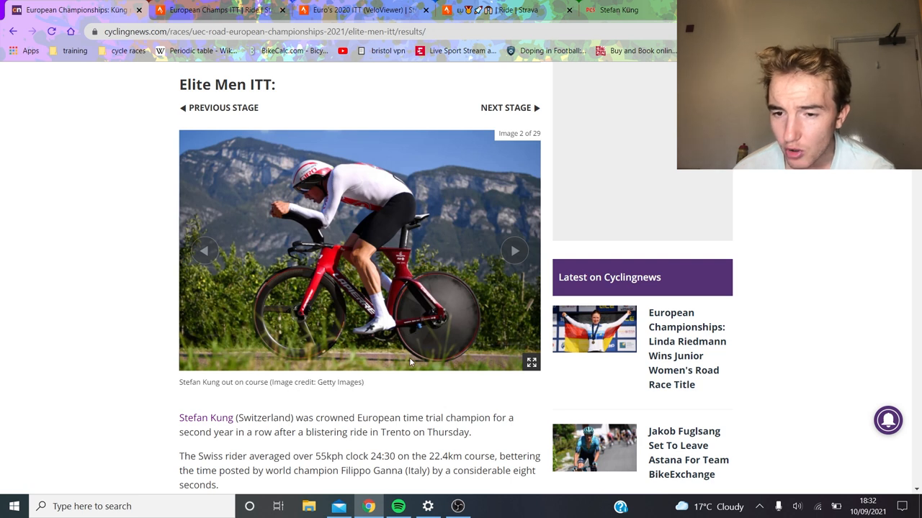
mouse_move(343, 367)
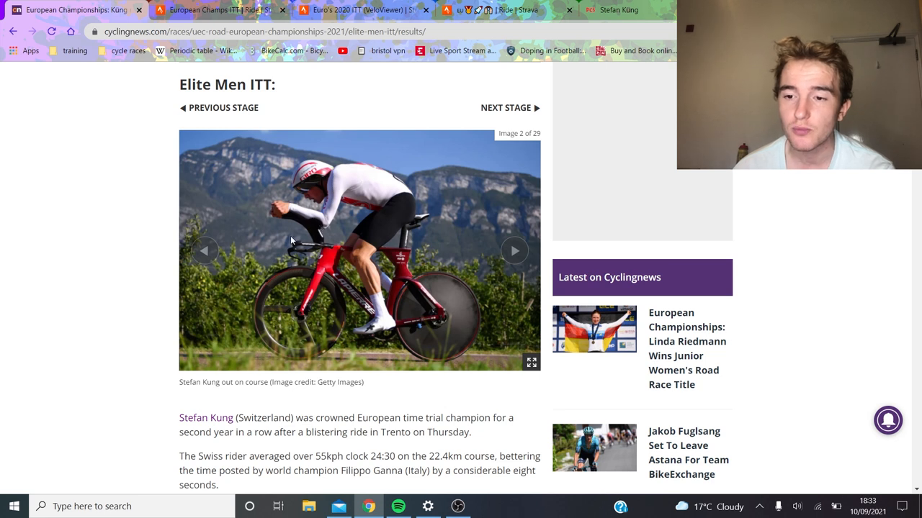
mouse_move(320, 219)
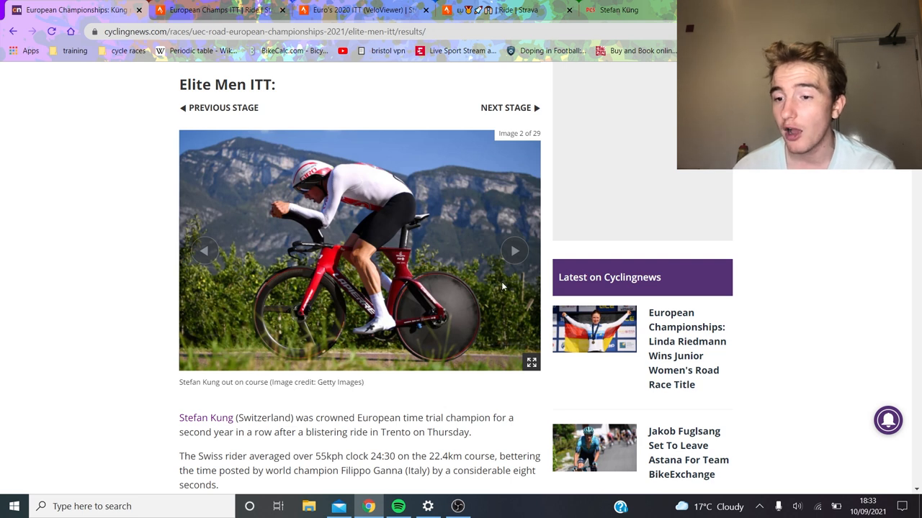
mouse_move(406, 301)
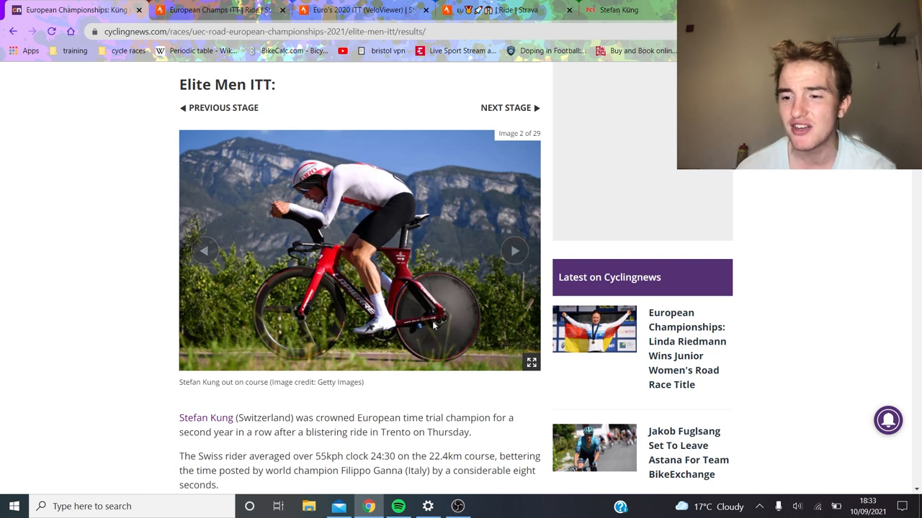
mouse_move(406, 322)
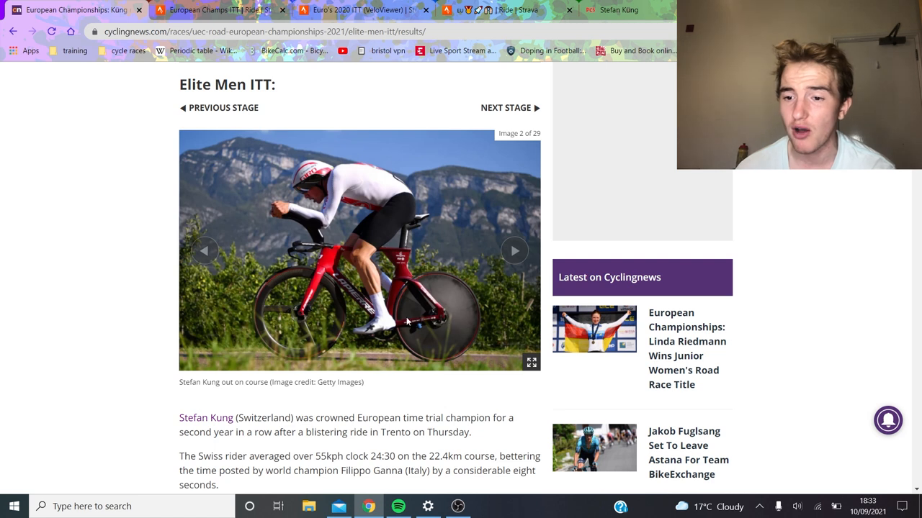
mouse_move(343, 297)
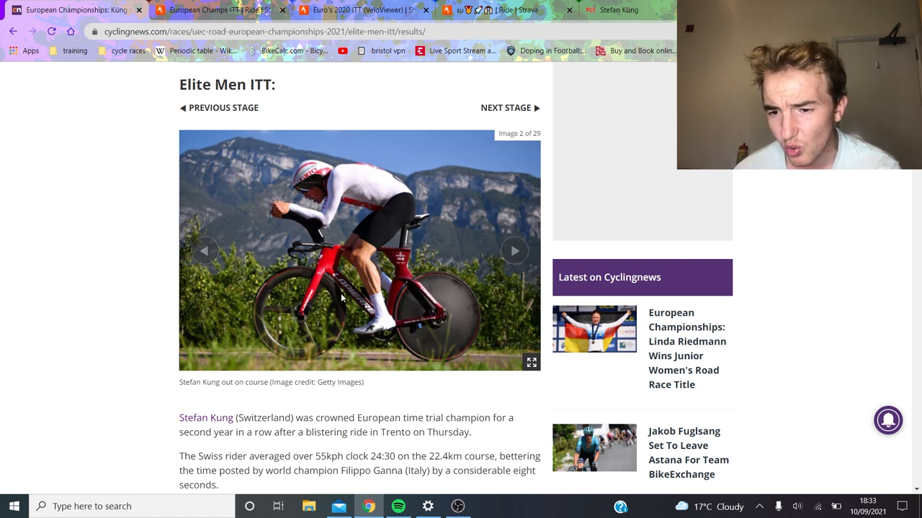
mouse_move(514, 250)
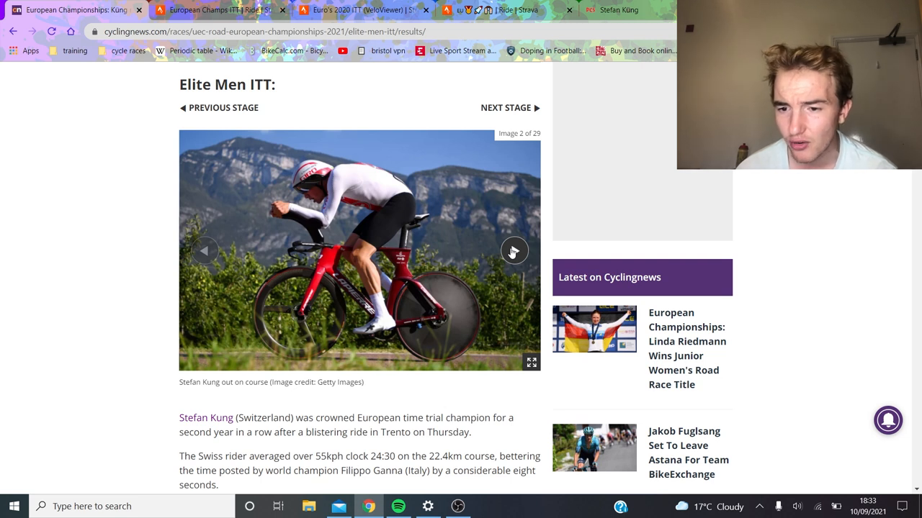
Move the gallery forward past the Evenepoel shot toward Ganna's ice-vest photo.
click(514, 250)
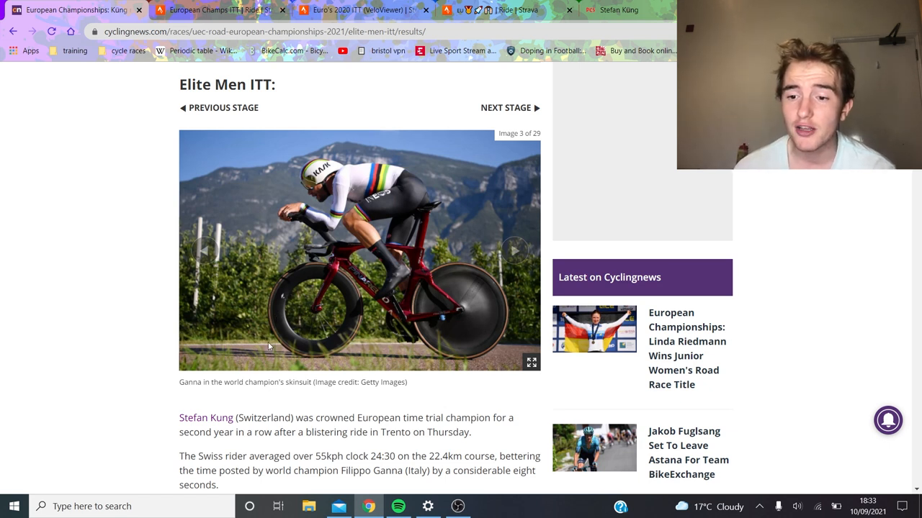
mouse_move(262, 281)
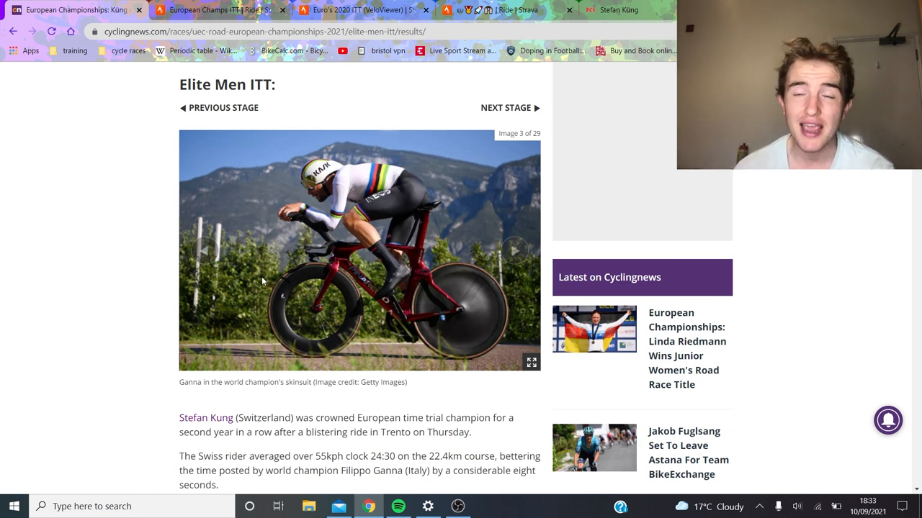
mouse_move(315, 279)
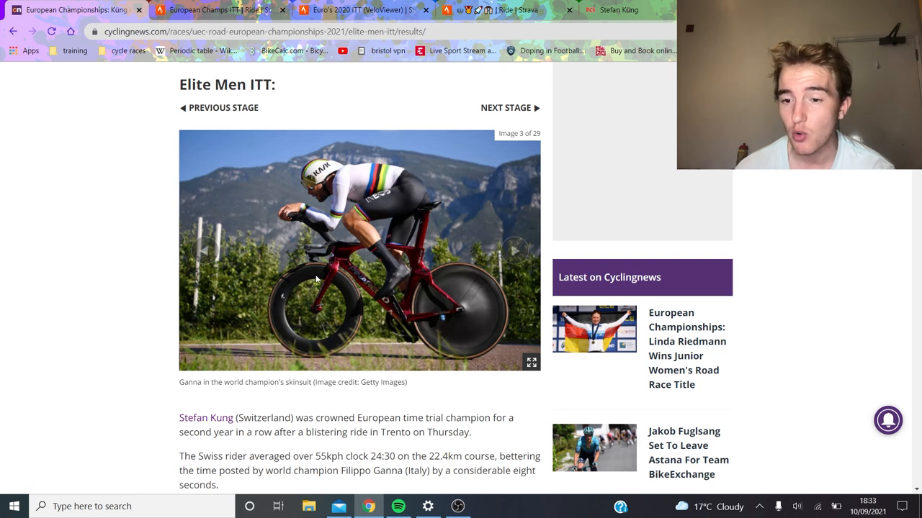
mouse_move(395, 348)
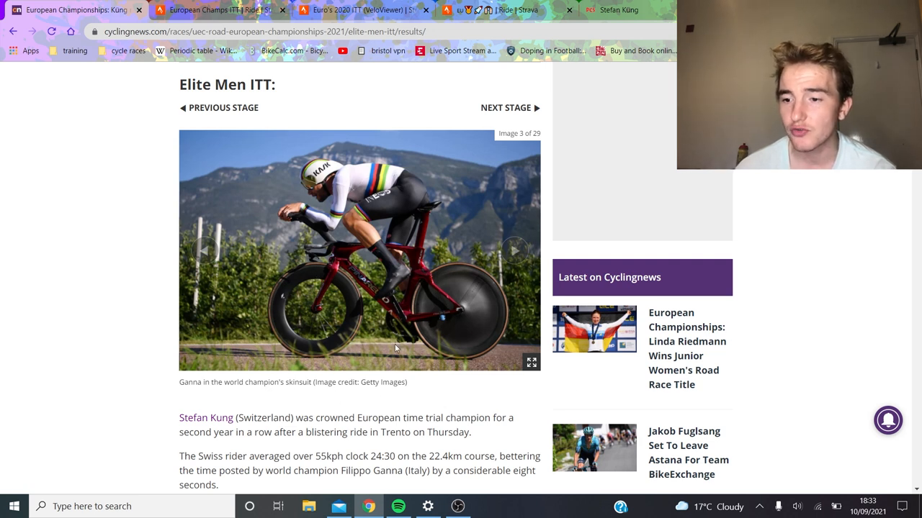
mouse_move(512, 250)
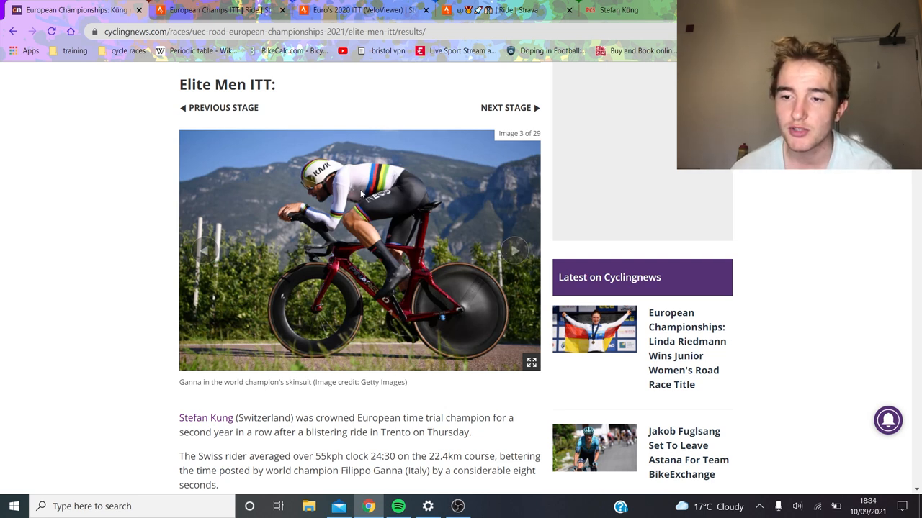
mouse_move(334, 242)
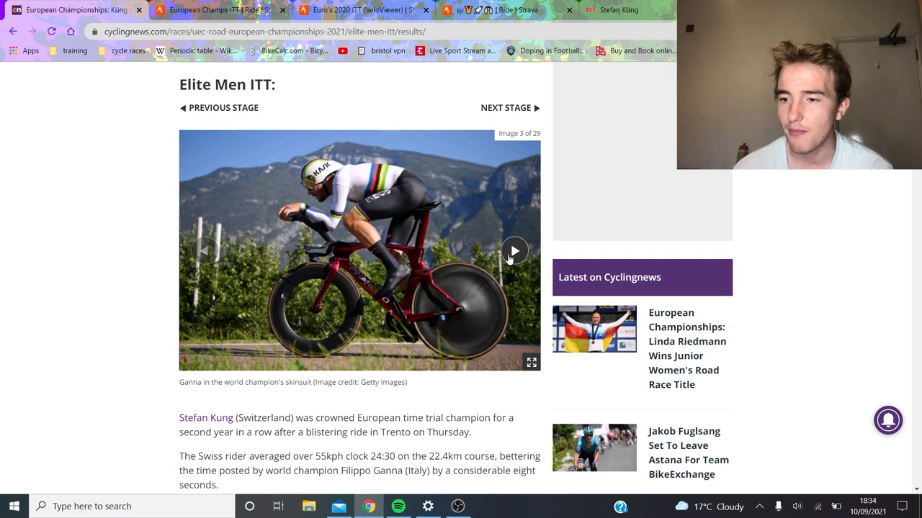
click(514, 250)
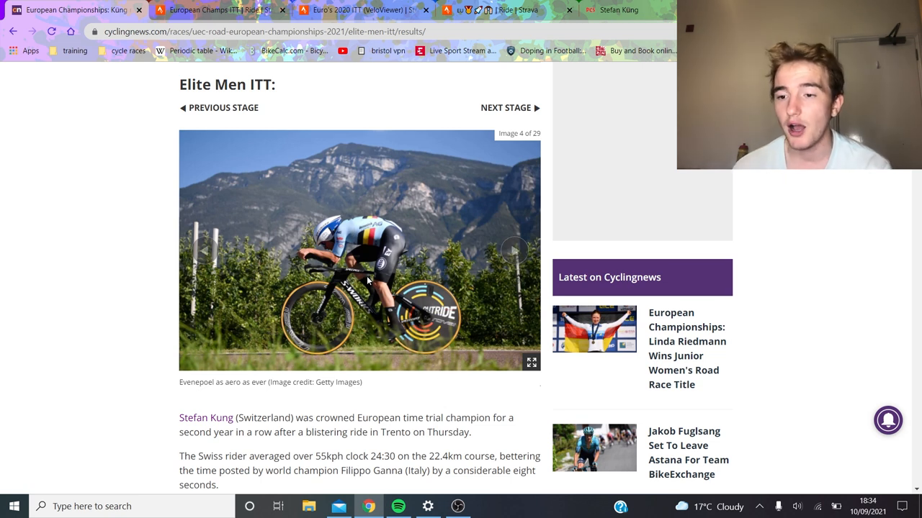
mouse_move(417, 317)
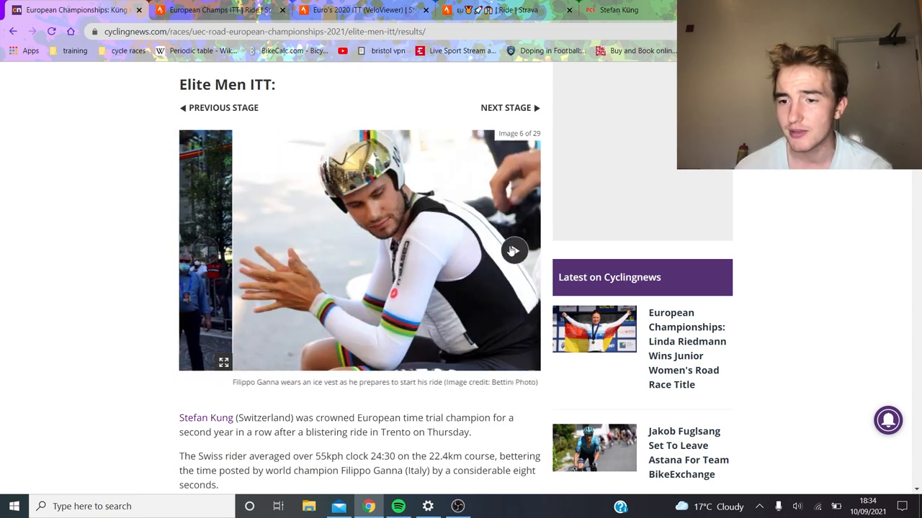
Flick through the apple-orchard shots to image 17 of 29, Max Walscheid's great ride.
click(514, 250)
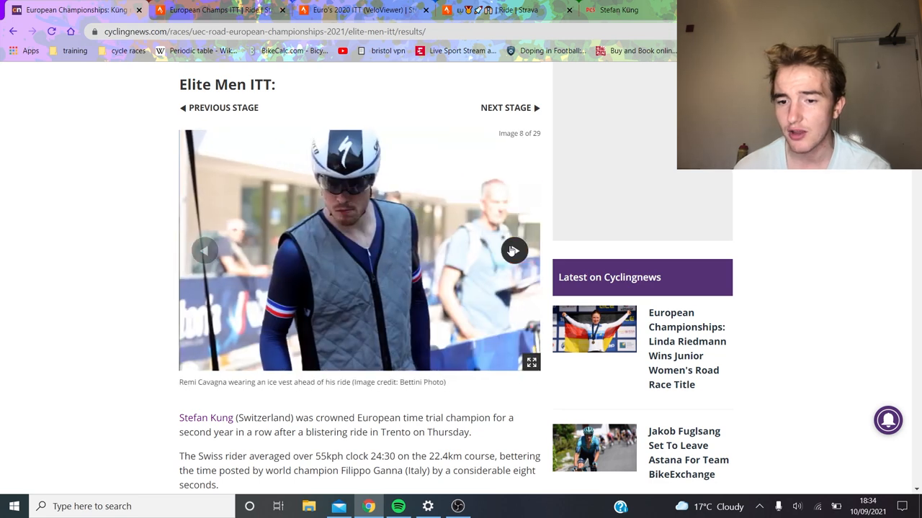
click(514, 250)
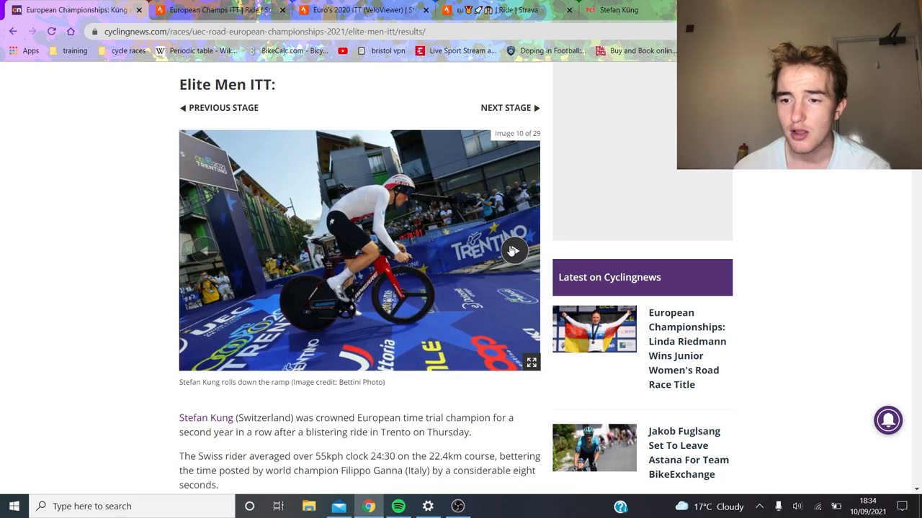
click(514, 250)
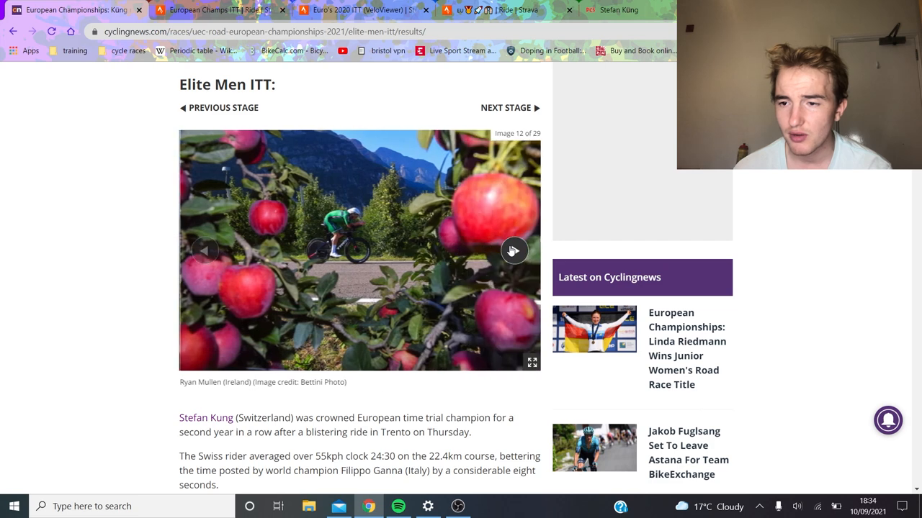
click(514, 251)
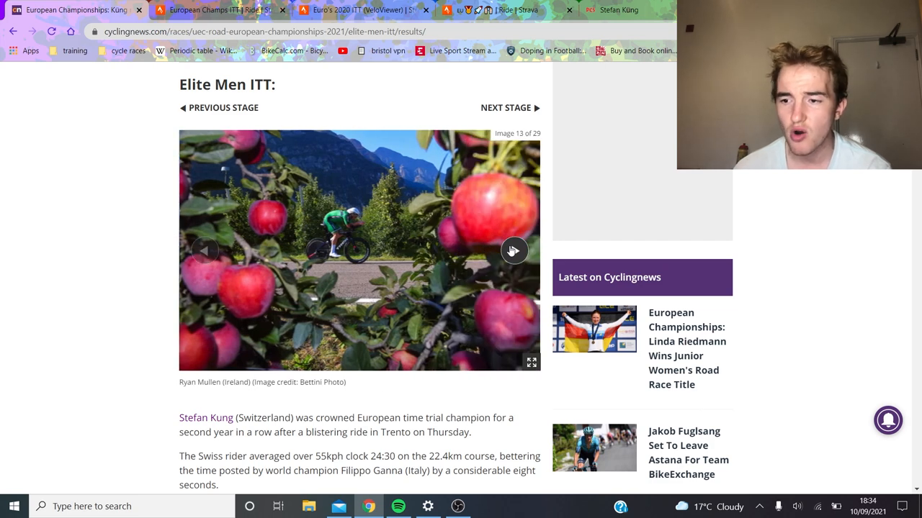
click(513, 250)
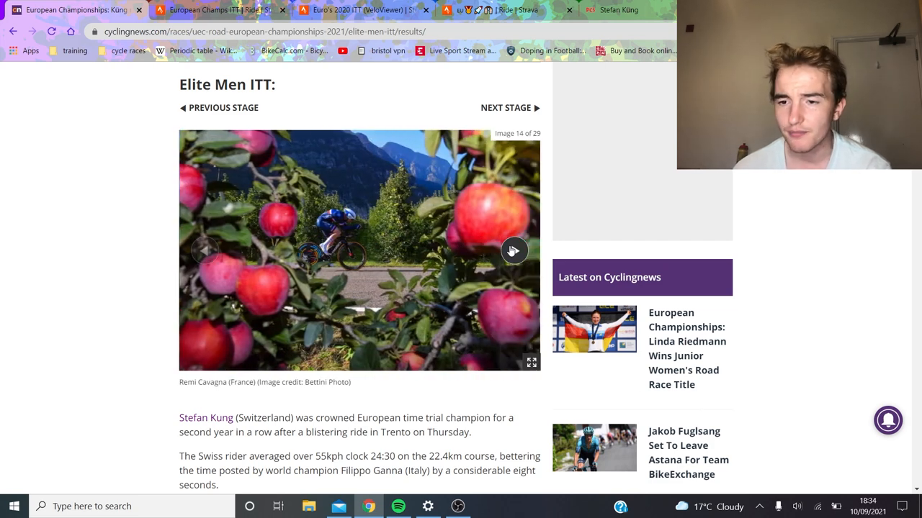
click(512, 250)
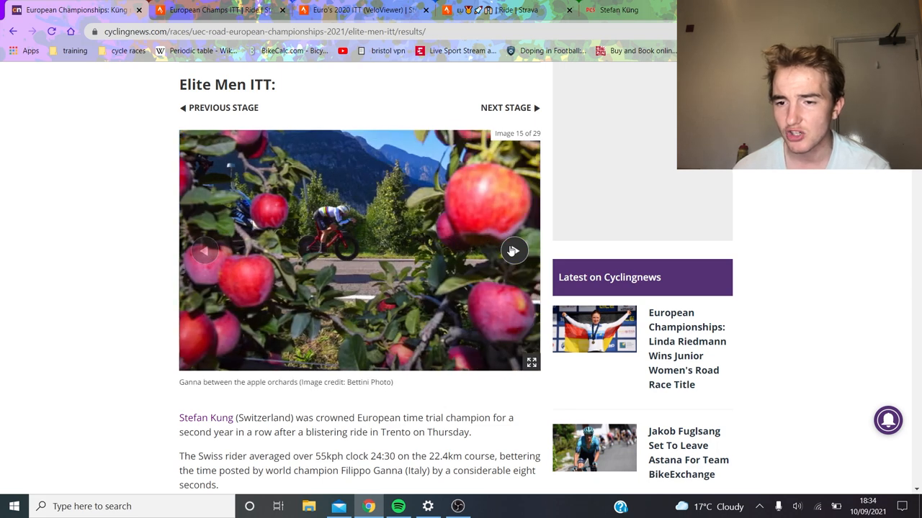
click(513, 251)
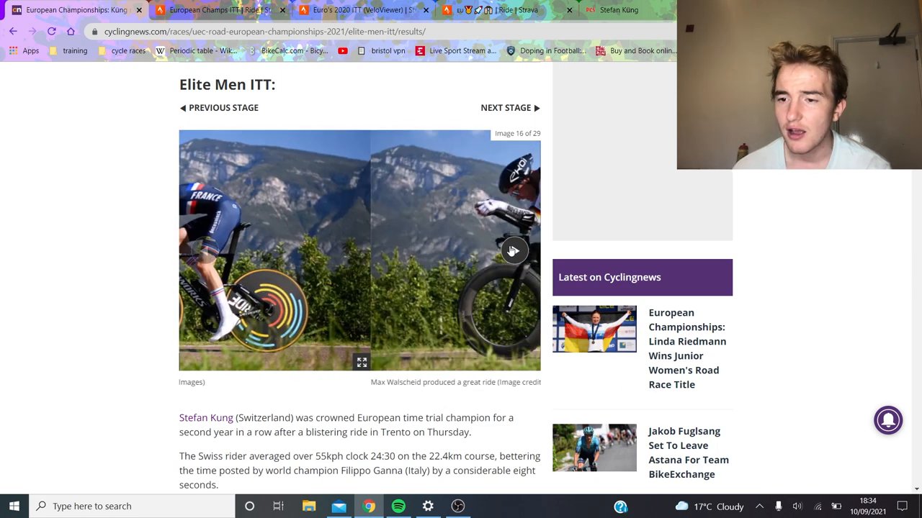
click(512, 251)
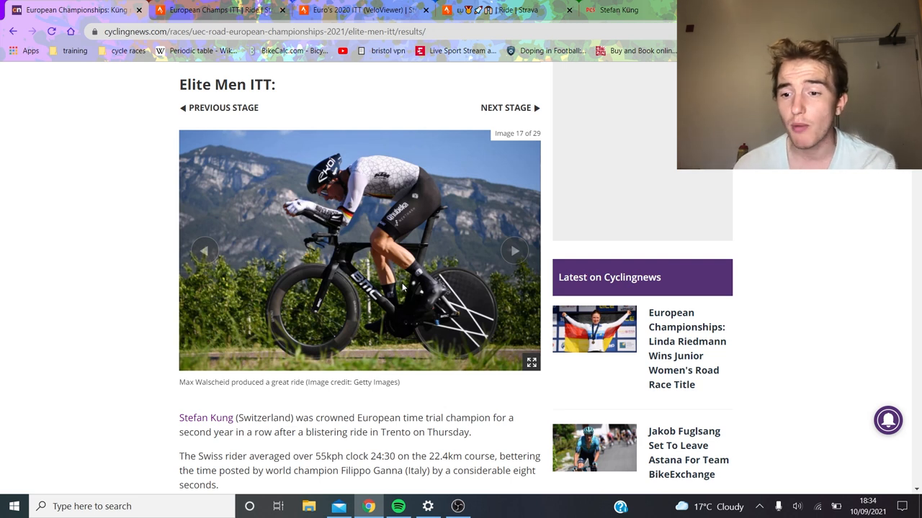
mouse_move(271, 309)
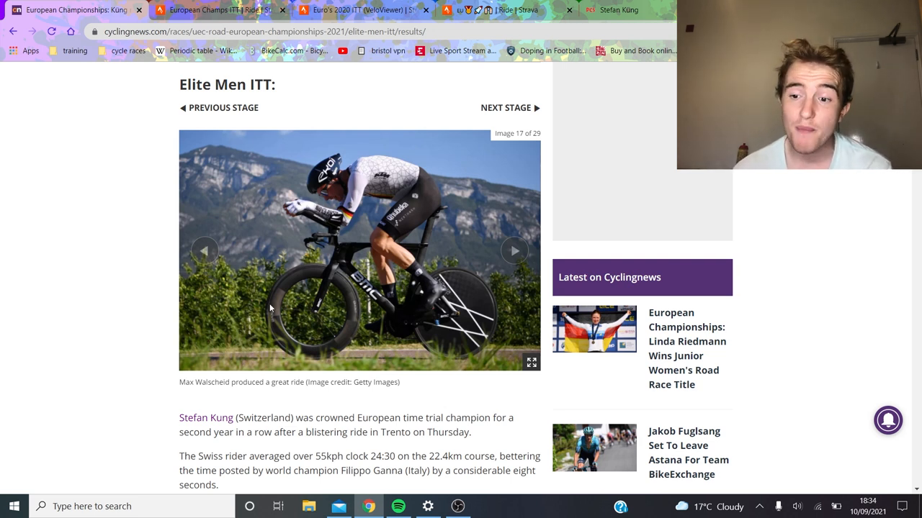
mouse_move(426, 342)
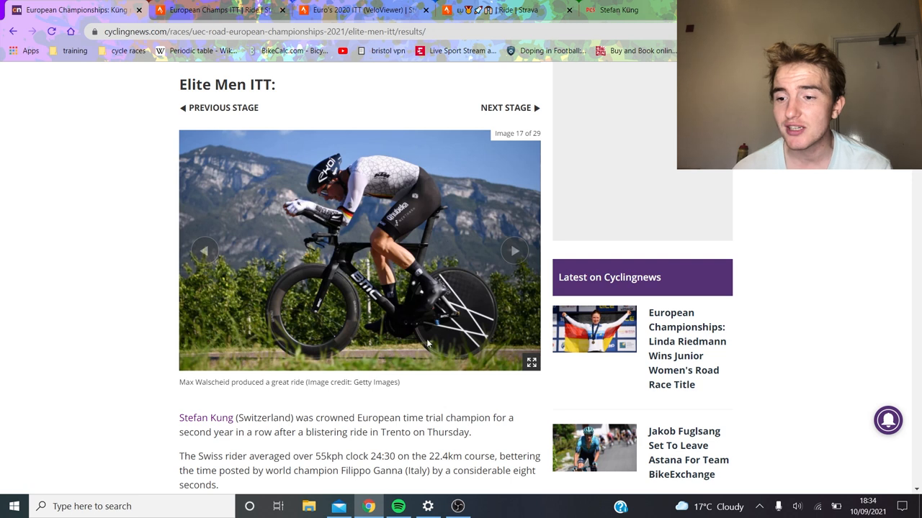
mouse_move(449, 343)
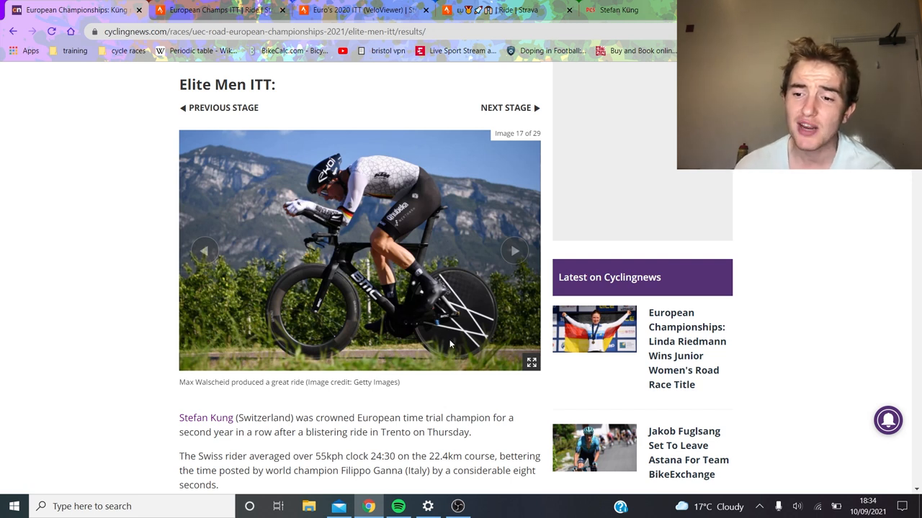
mouse_move(351, 290)
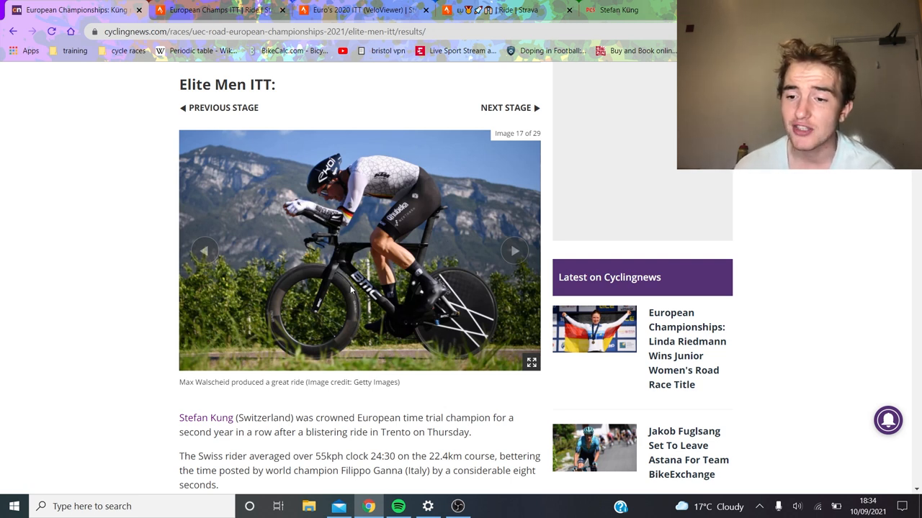
mouse_move(331, 244)
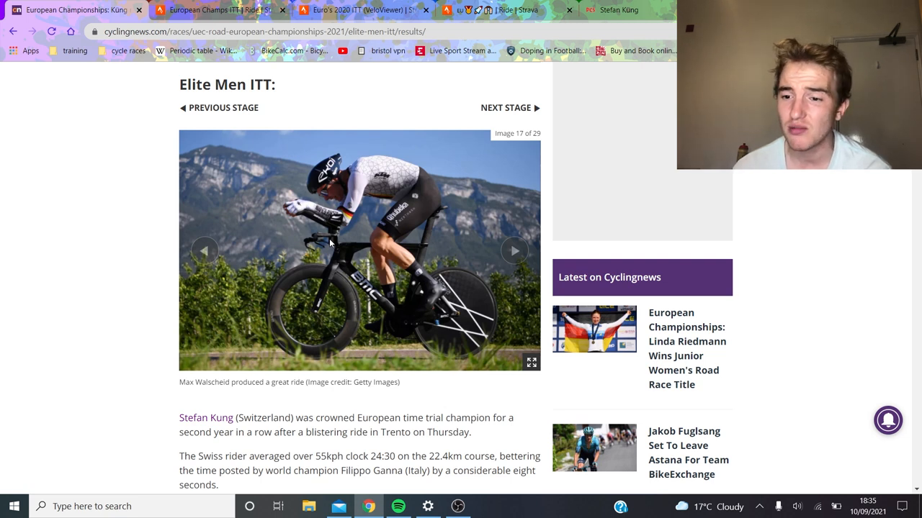
mouse_move(314, 277)
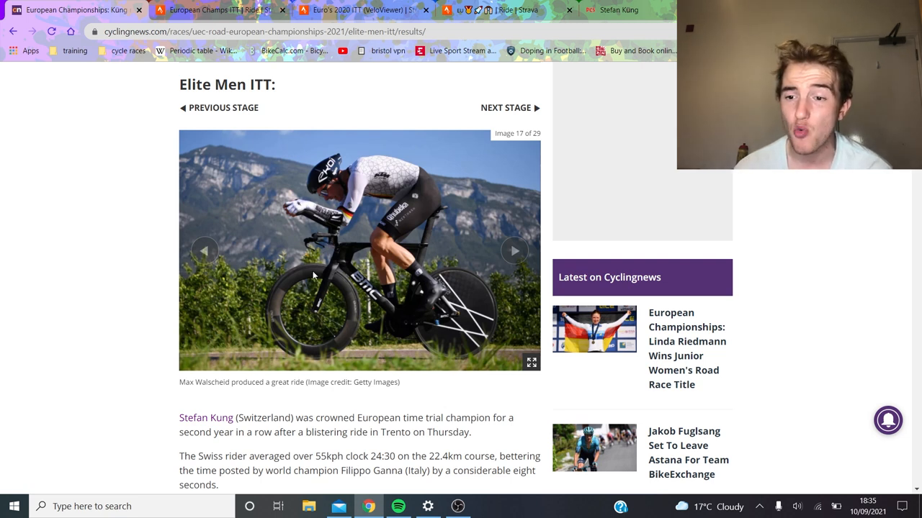
mouse_move(322, 221)
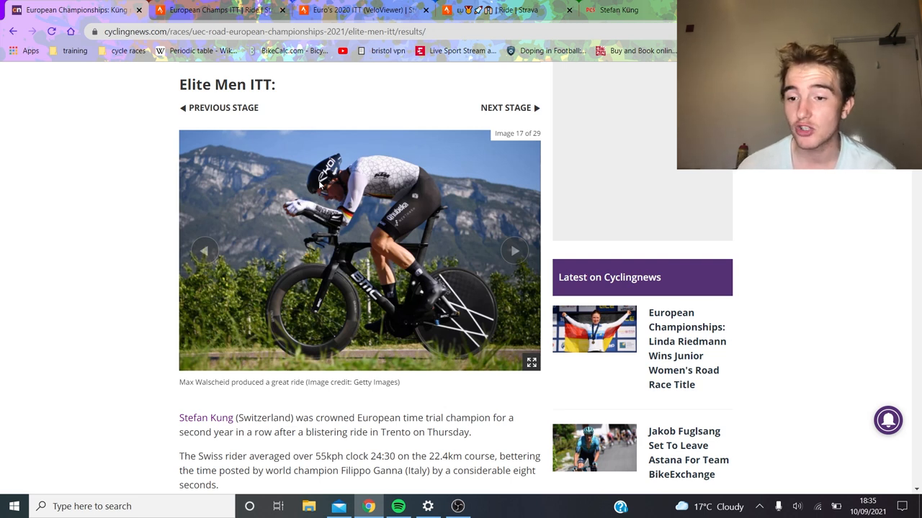
mouse_move(511, 236)
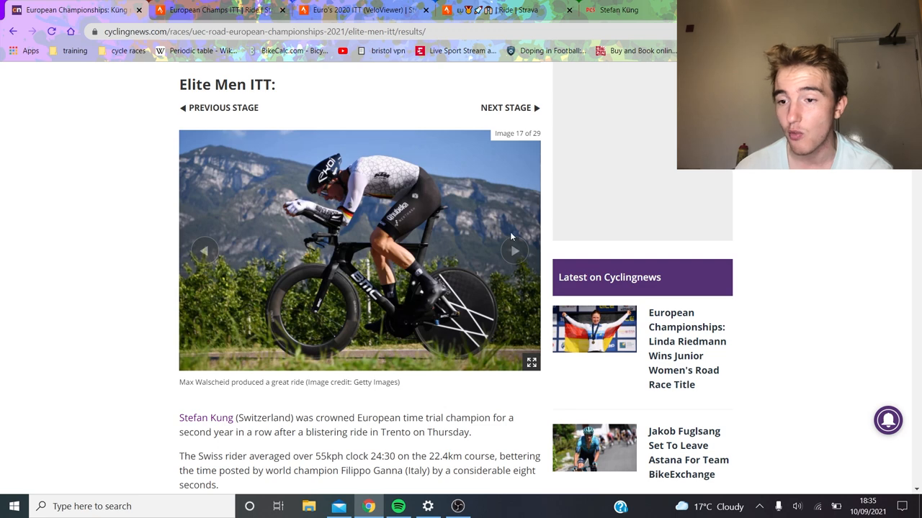
Show image 18 of 29, Pogacar on his time trial bike.
click(514, 250)
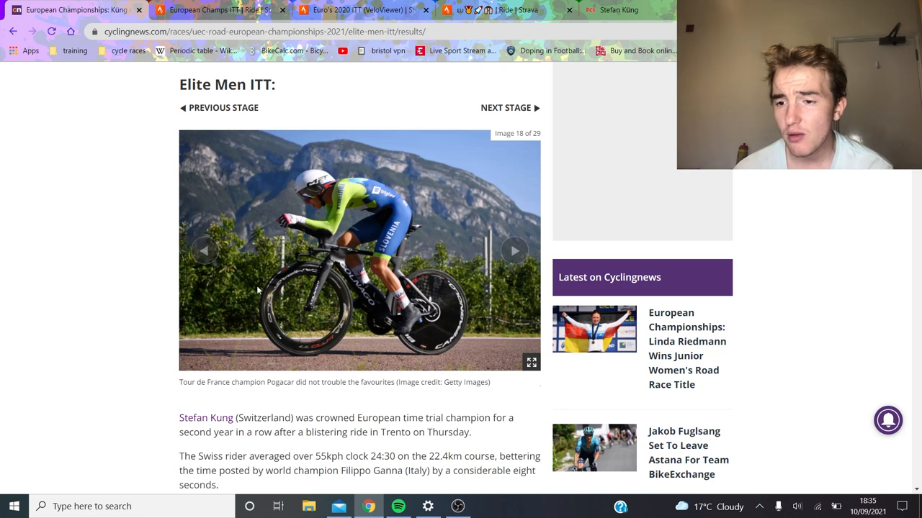
mouse_move(433, 296)
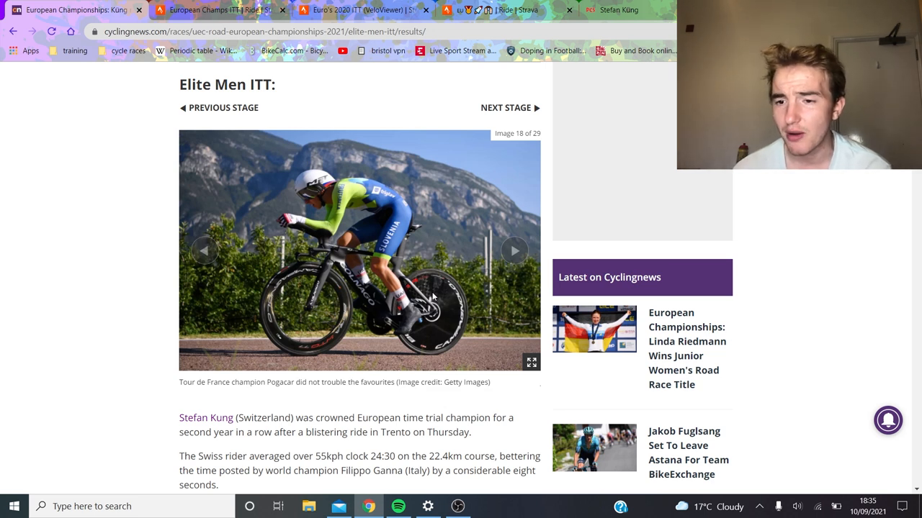
mouse_move(449, 320)
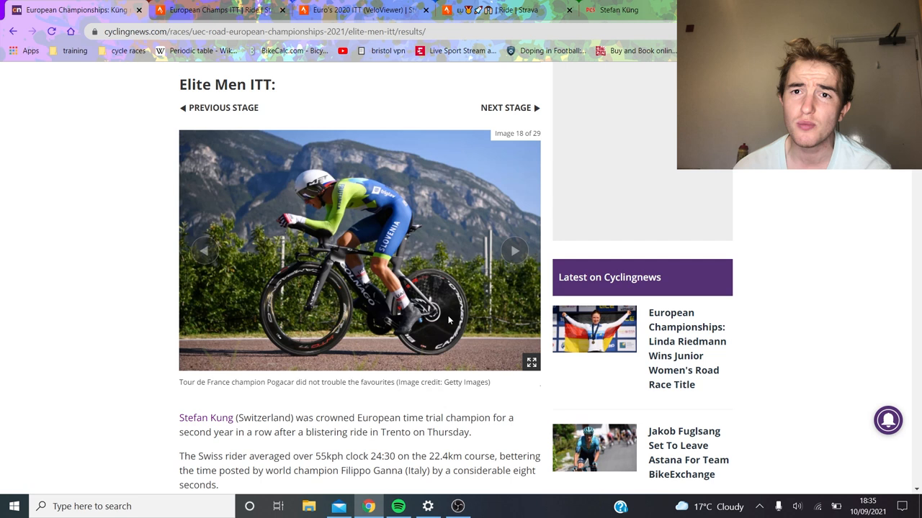
mouse_move(411, 239)
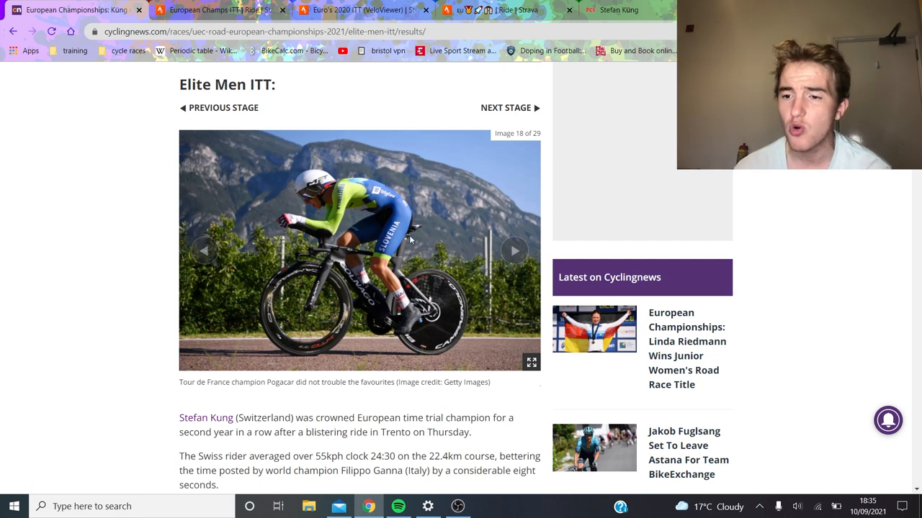
mouse_move(352, 225)
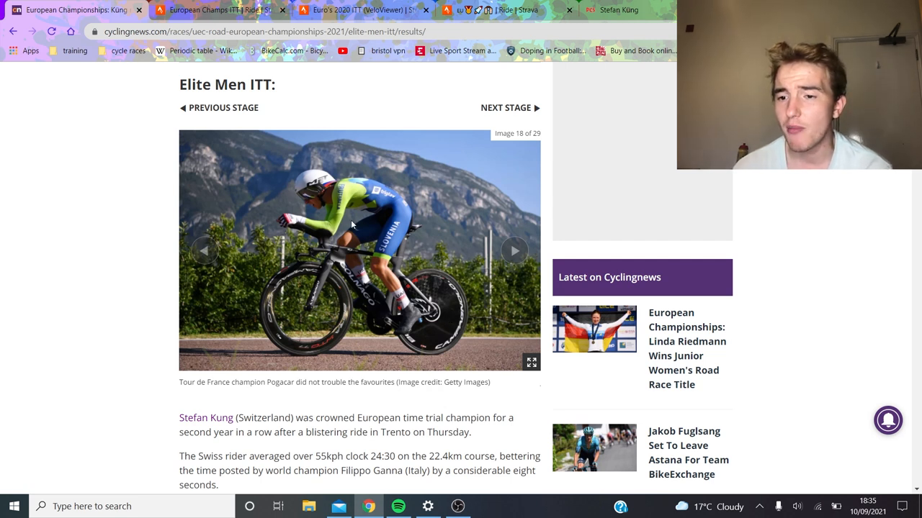
mouse_move(515, 250)
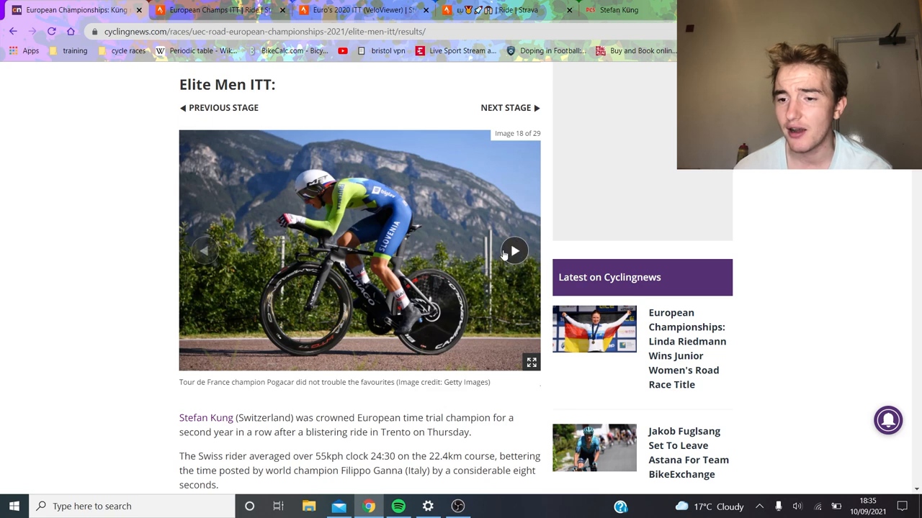
Advance past Evenepoel's bronze photo to image 25 of 29, the podium ceremony.
click(514, 251)
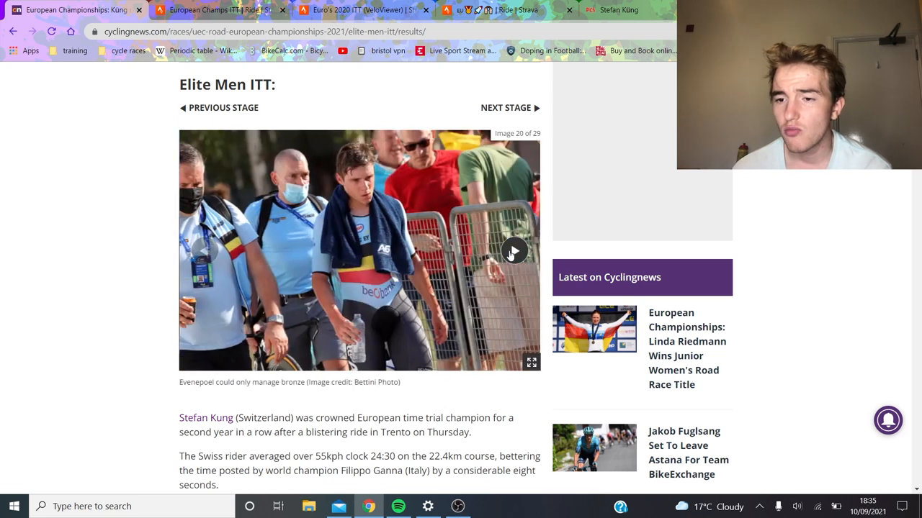
click(514, 251)
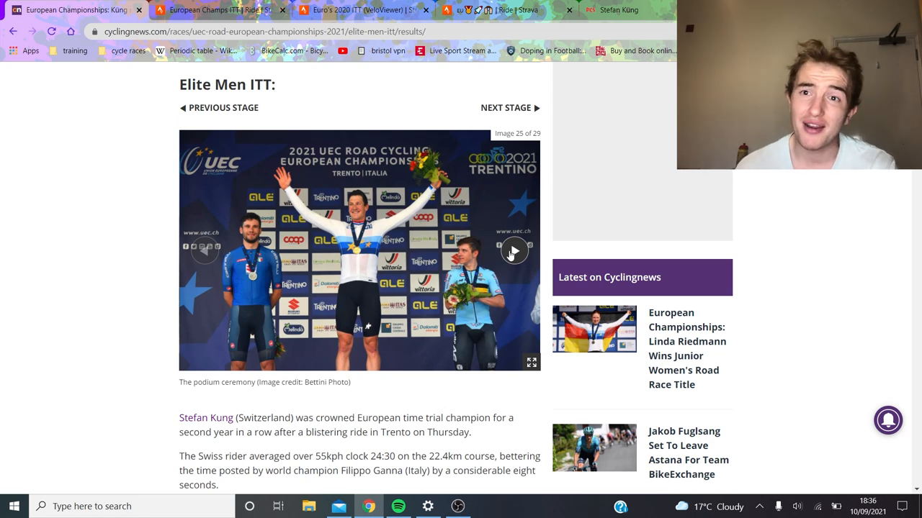
Reach the final image 29 of 29, Ganna and Evenepoel's fistbump, and bring up the page context menu.
click(514, 251)
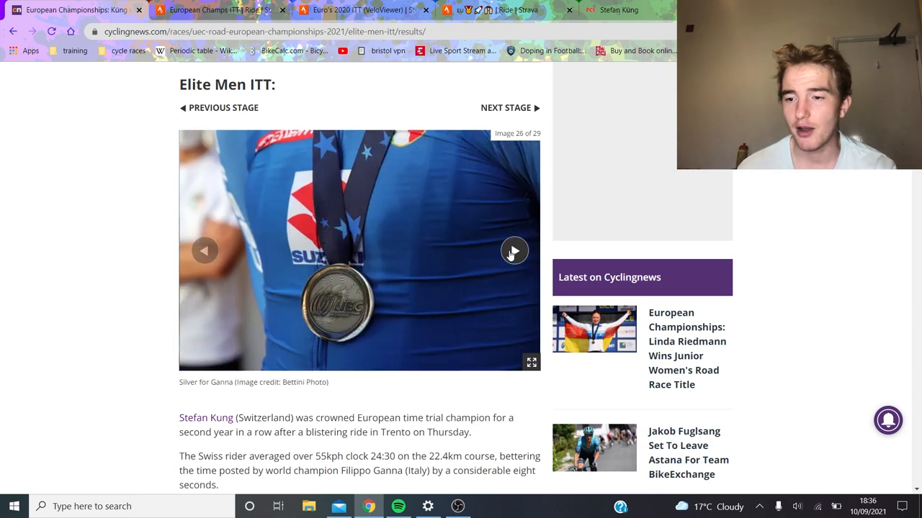
click(512, 250)
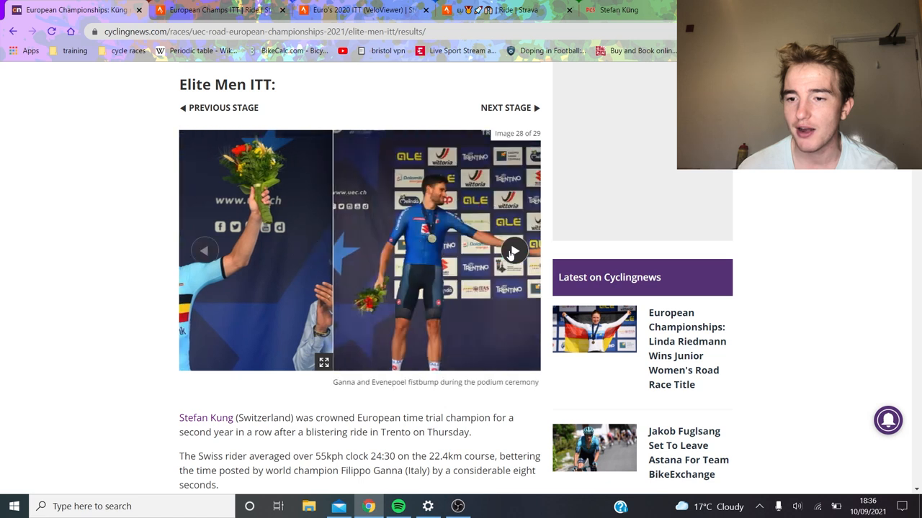
click(514, 250)
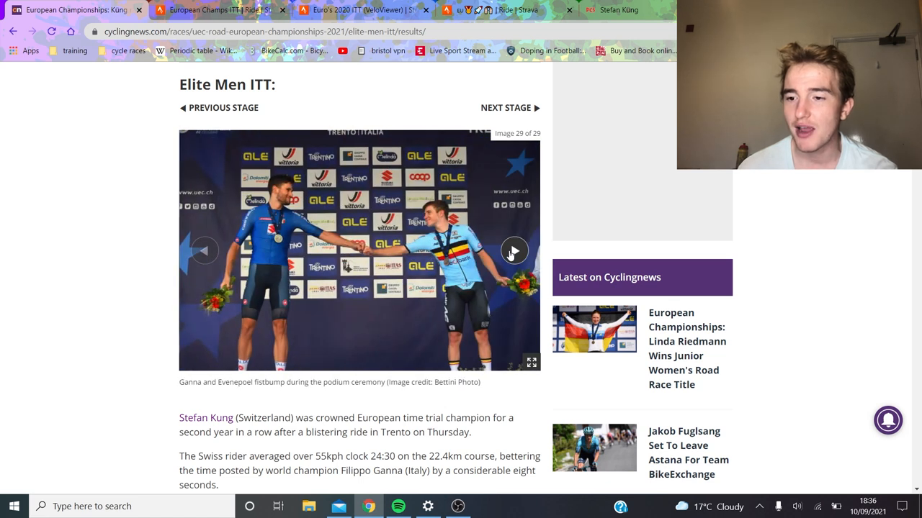
right_click(511, 252)
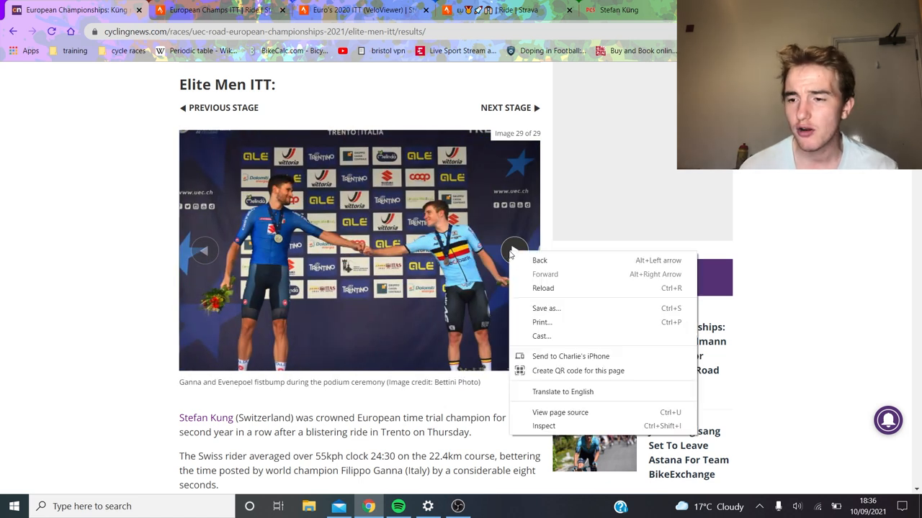